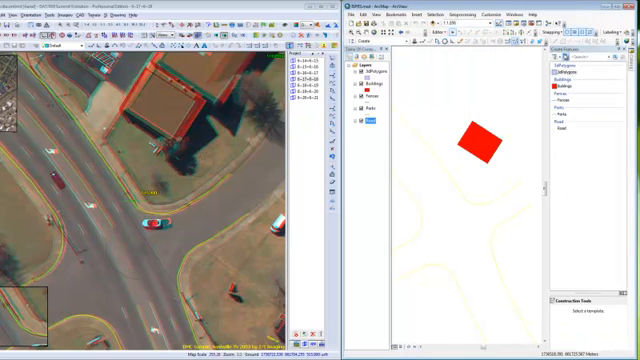
- Select a feature template in Create Features so its construction tools appear
{"action": "left_click", "coordinate": [560, 132]}
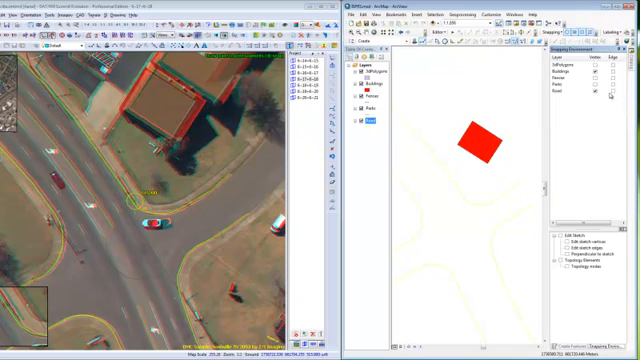
{"action": "left_click", "coordinate": [570, 72]}
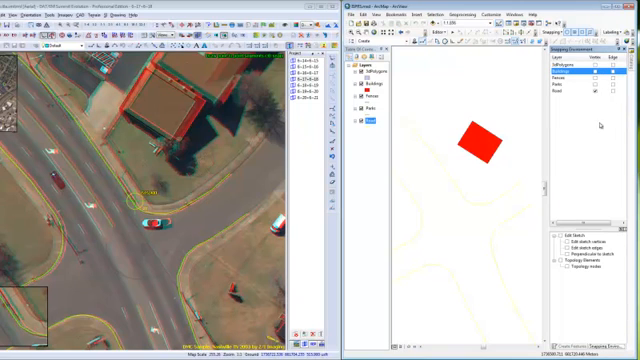